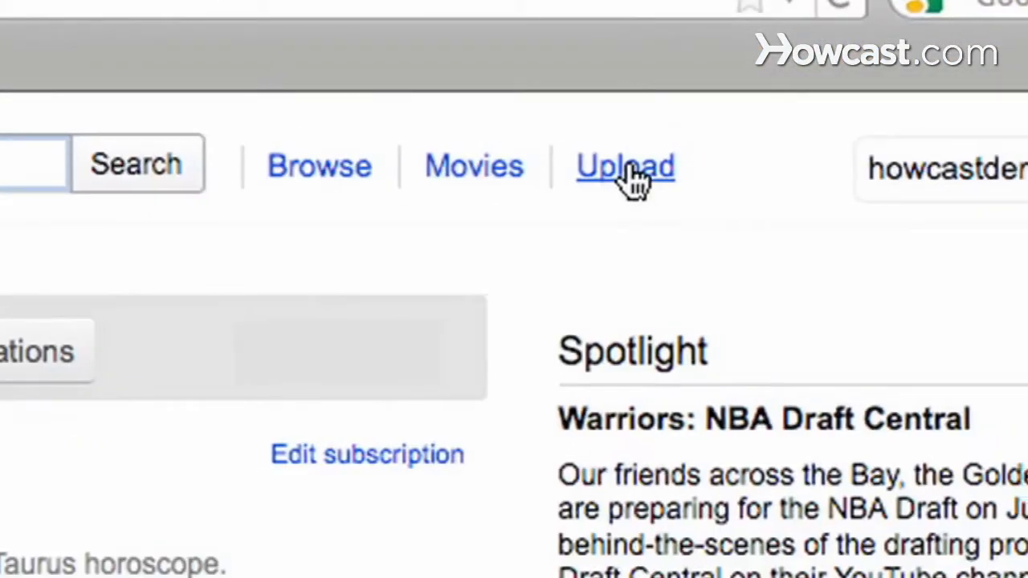
# Go to YouTube's upload page and bring up the video file chooser
pyautogui.click(625, 166)
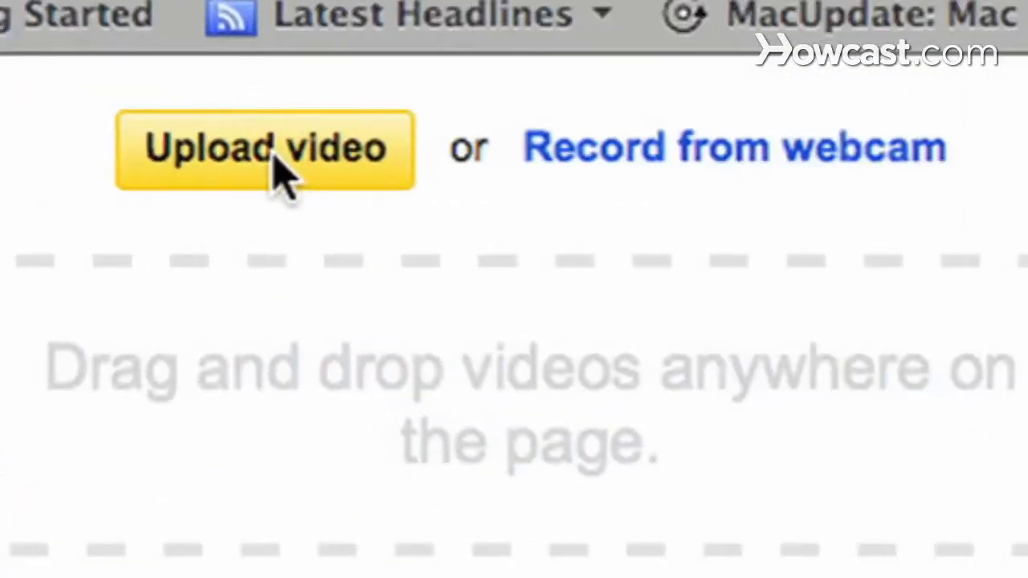
pyautogui.click(265, 150)
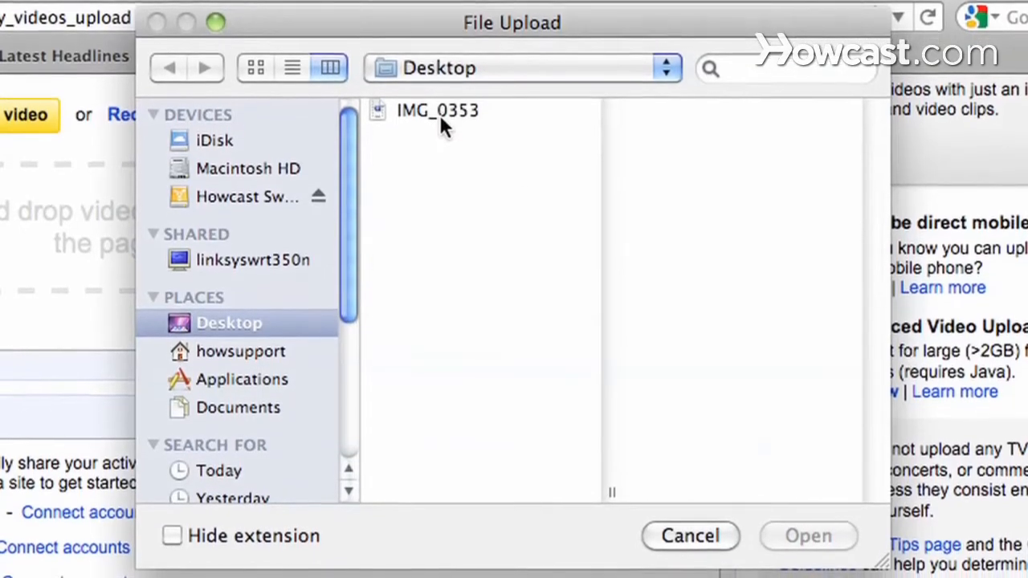
# Select IMG_0353 from the Desktop and confirm it for upload
pyautogui.click(437, 110)
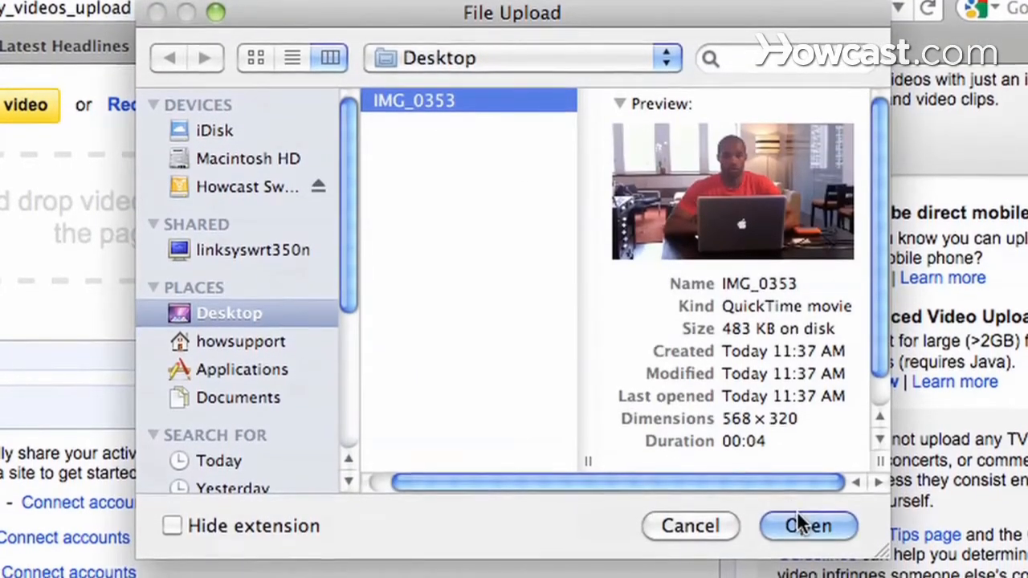
pyautogui.click(807, 526)
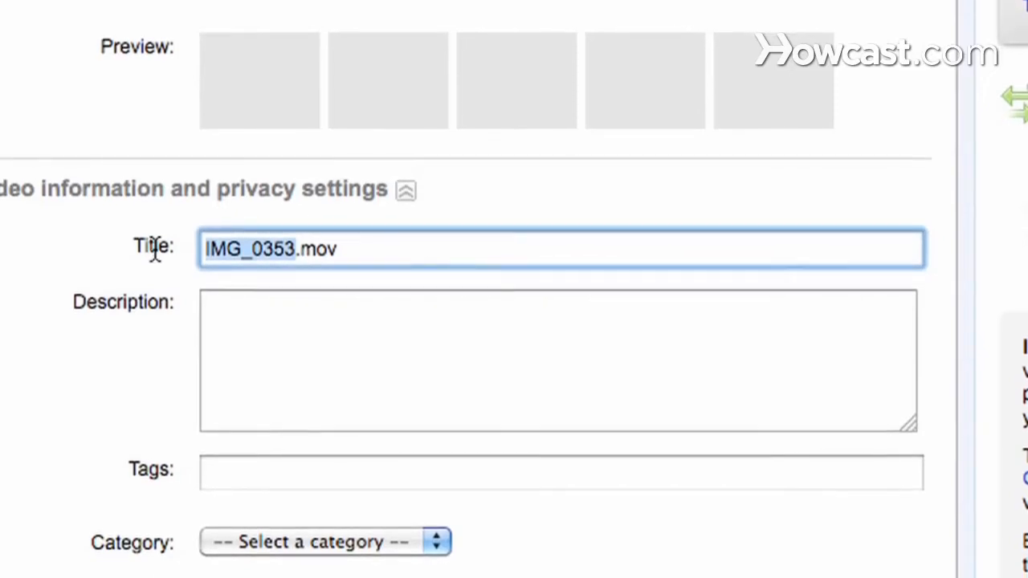
# Retitle the video 'Vaughn' and add the tags happy, smile, laugh
pyautogui.write('Vaughn.mov')
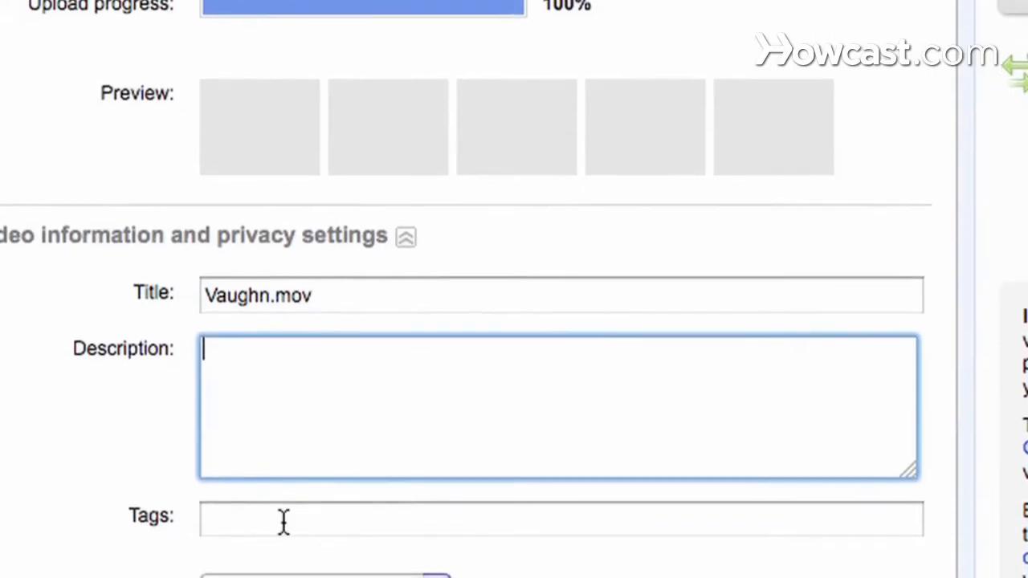
pyautogui.write('happy, smile, laugh')
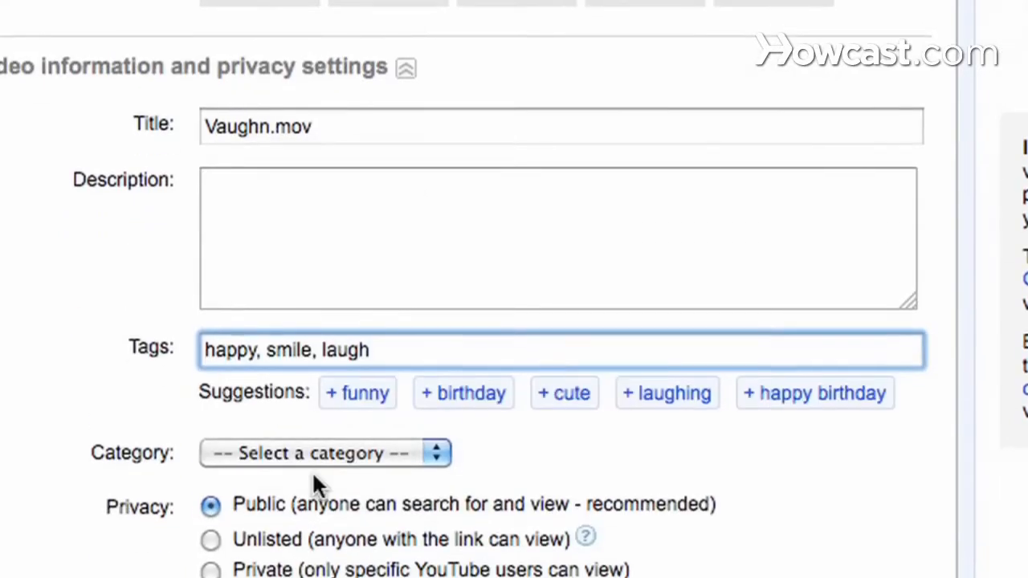
# Set the video's category to Comedy and confirm privacy is still Public
pyautogui.click(325, 453)
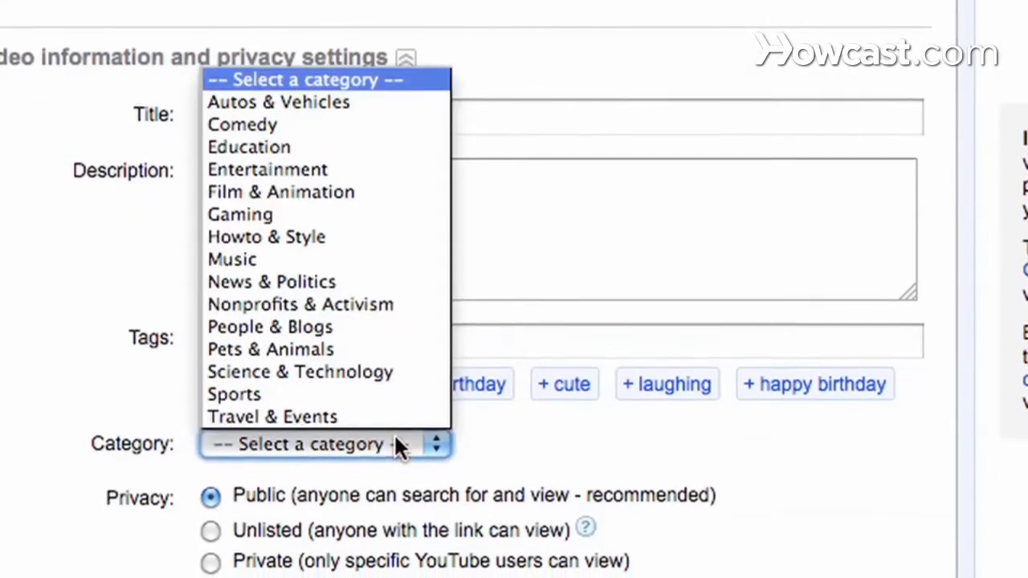
pyautogui.click(242, 125)
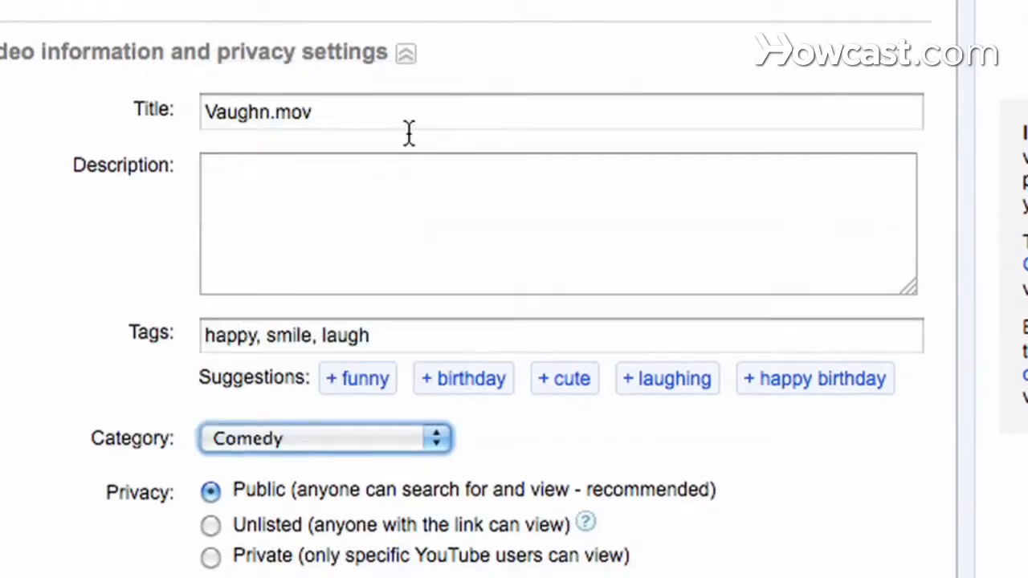
pyautogui.scroll(-3)
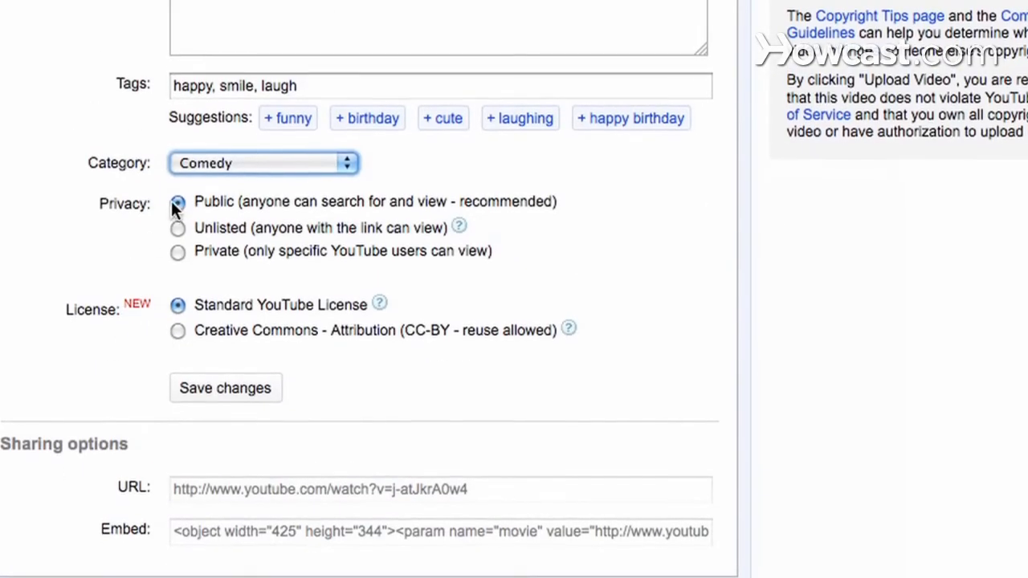